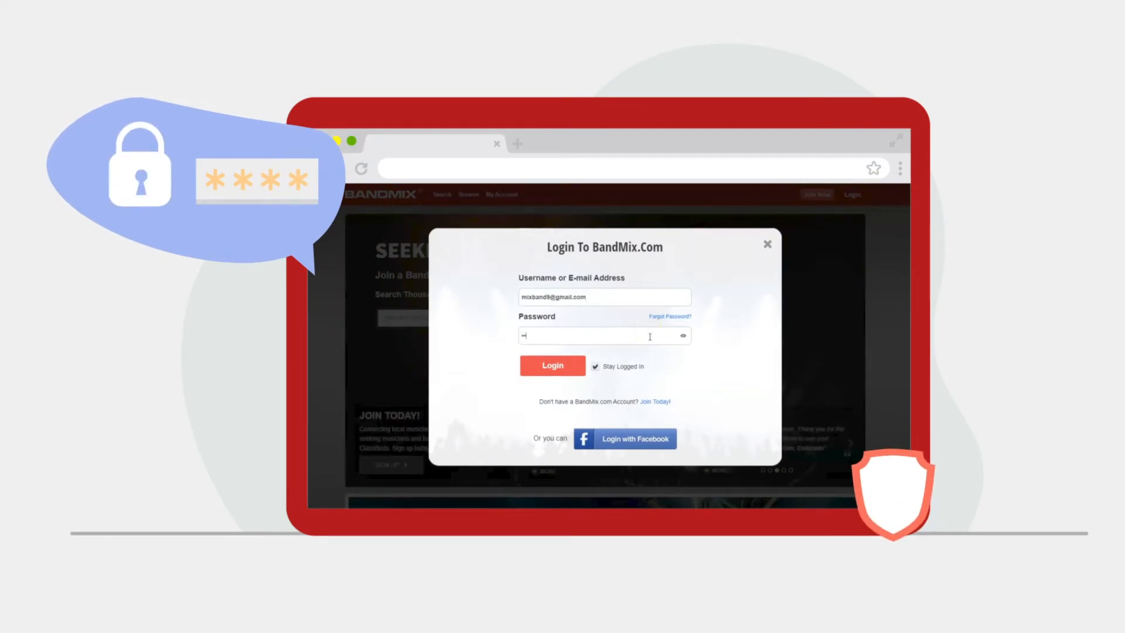
Submit the e-mail and password to log in to the BandMix member area.
{"action": "left_click", "coordinate": [552, 365]}
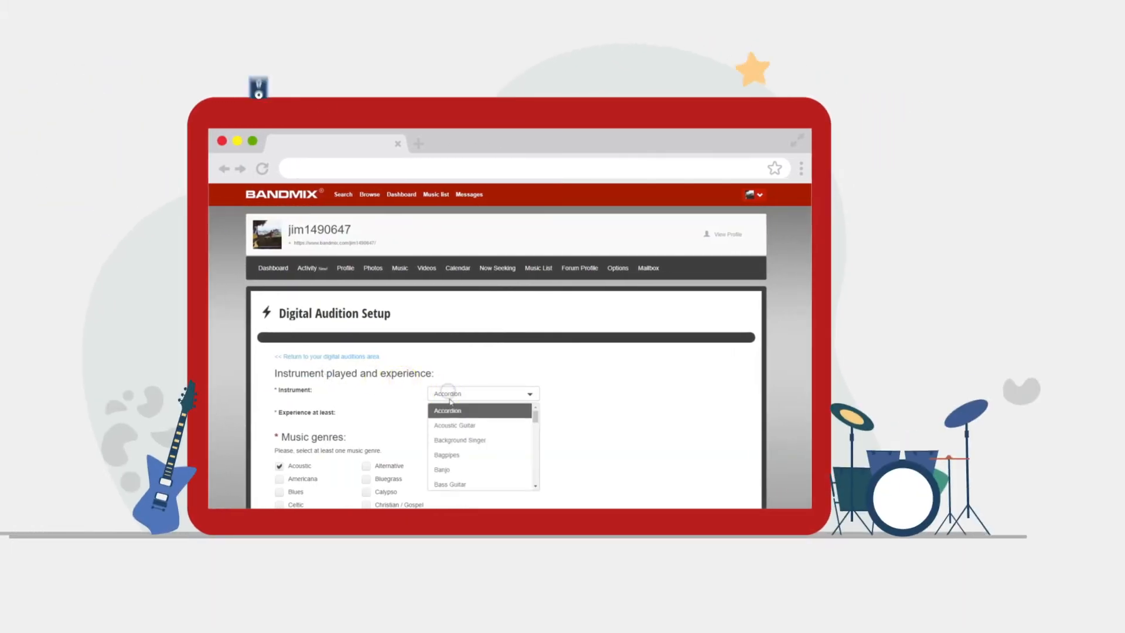
Create the audition seeking Acoustic Guitar, inviting members without picture, audio or video anyway.
{"action": "left_click", "coordinate": [454, 425]}
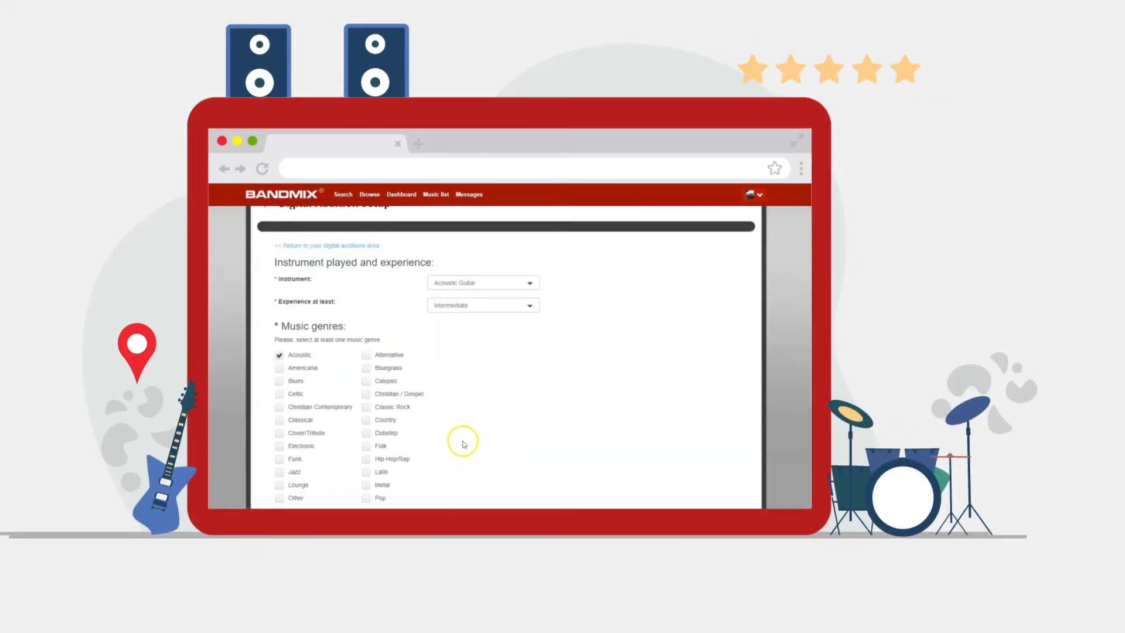
{"action": "scroll", "scroll_direction": "down", "scroll_amount": 3}
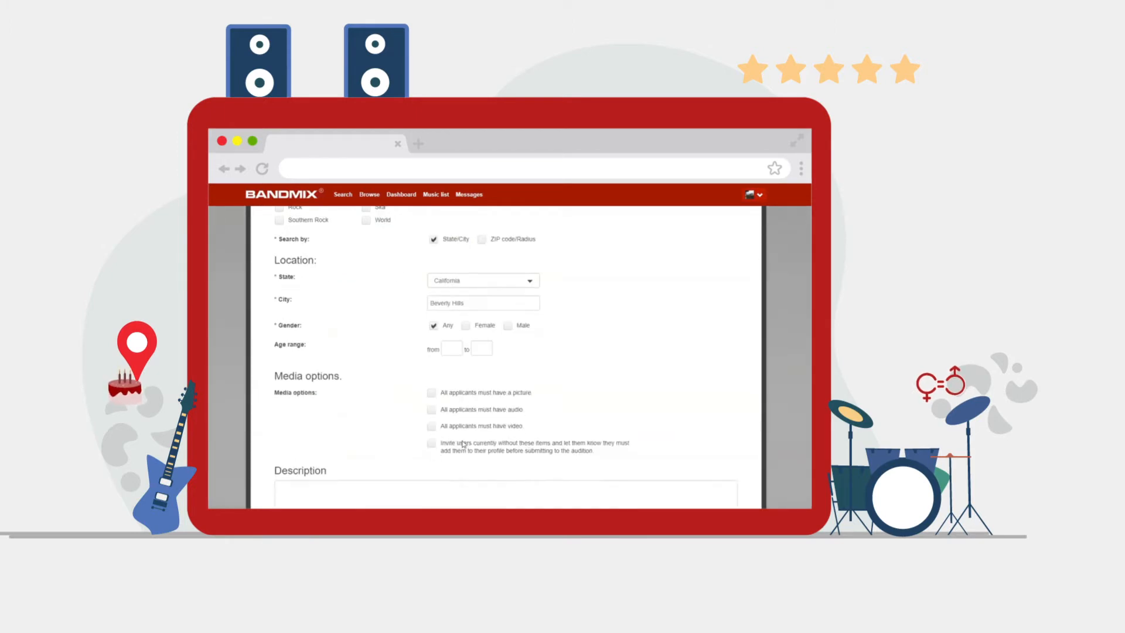
{"action": "left_click", "coordinate": [431, 443]}
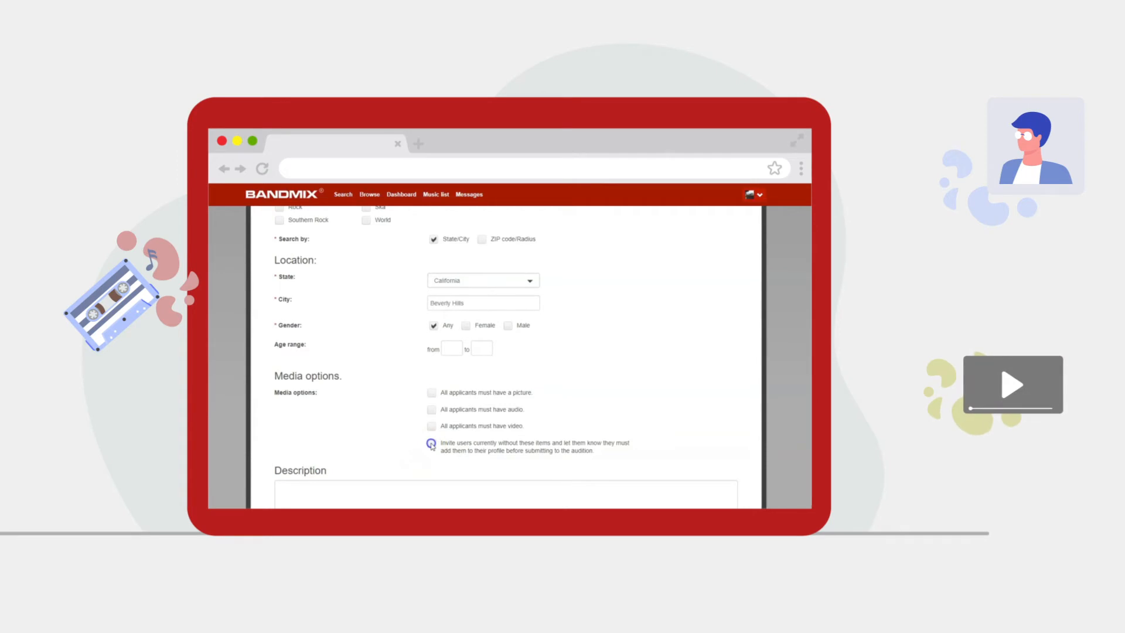
{"action": "scroll", "scroll_direction": "down", "scroll_amount": 3}
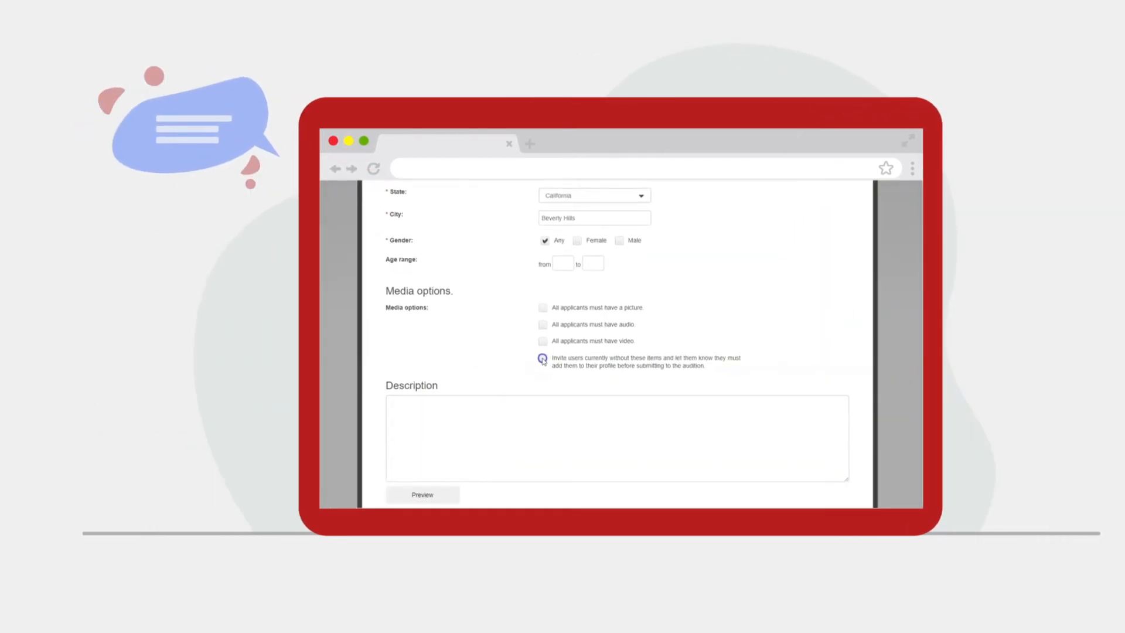
{"action": "scroll", "scroll_direction": "down", "scroll_amount": 3}
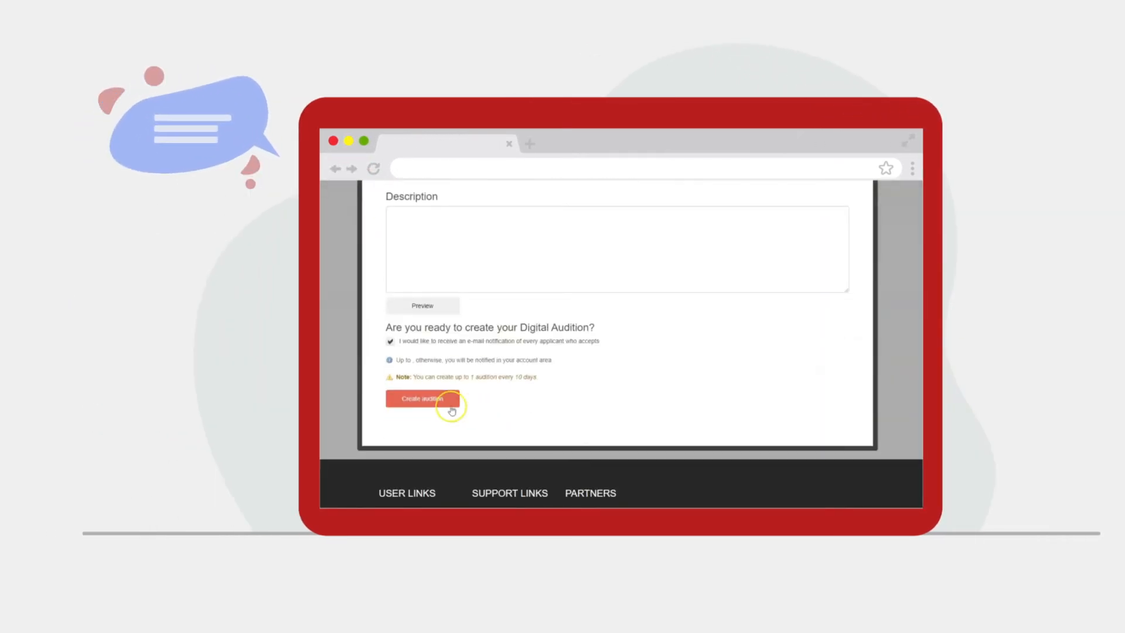
{"action": "left_click", "coordinate": [422, 398]}
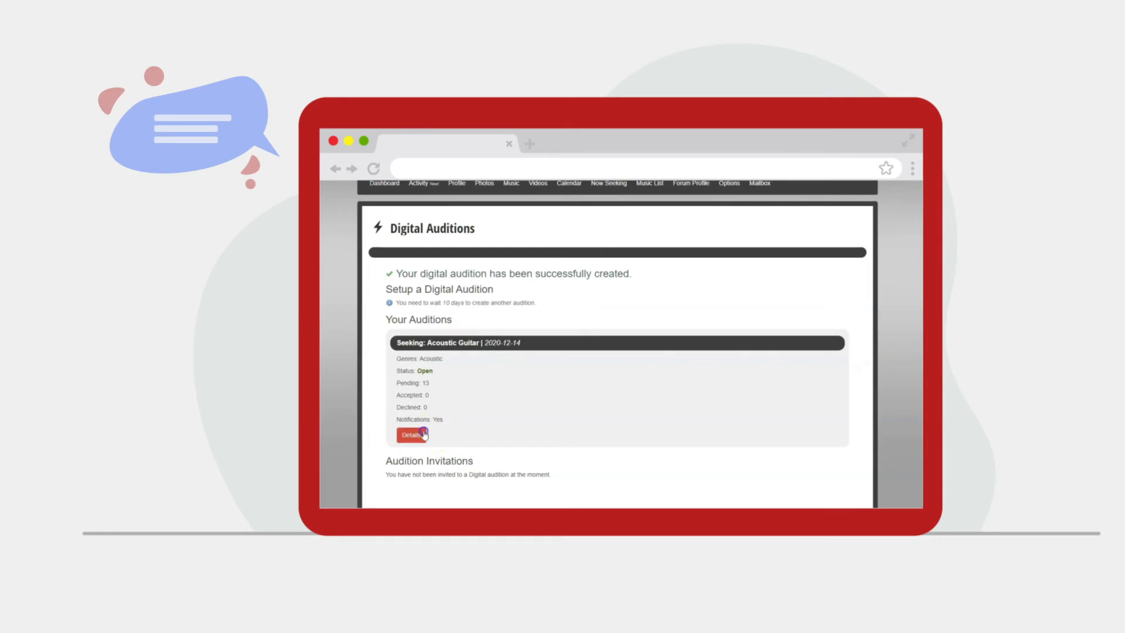
View the Acoustic Guitar audition's details: notifications enabled, status Open, no applicants yet.
{"action": "left_click", "coordinate": [411, 435]}
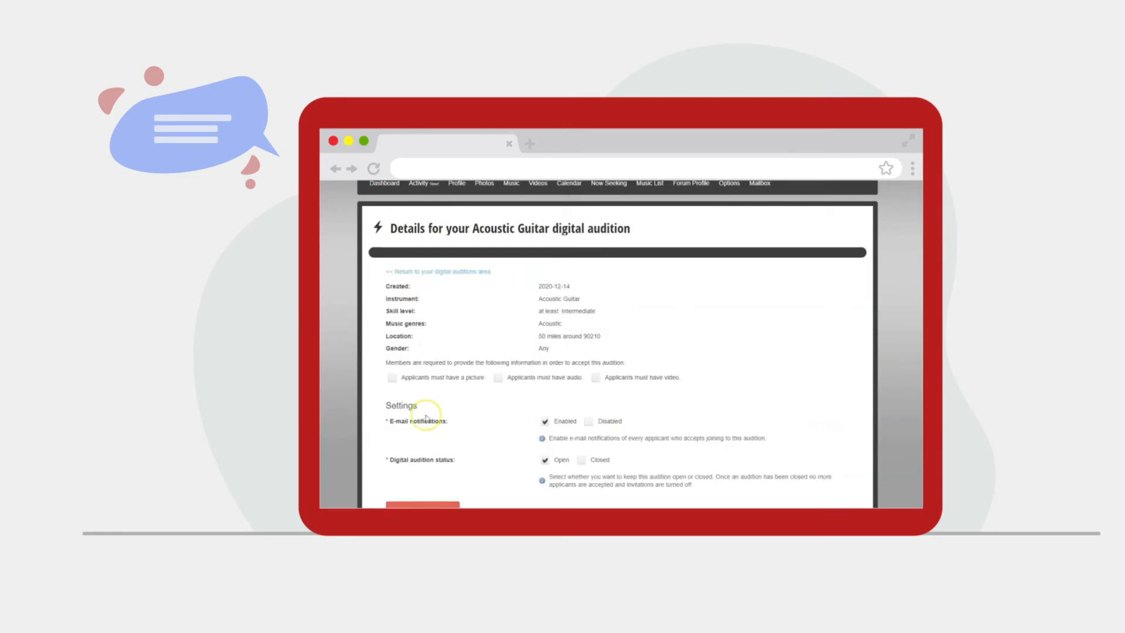
{"action": "scroll", "scroll_direction": "down", "scroll_amount": 3}
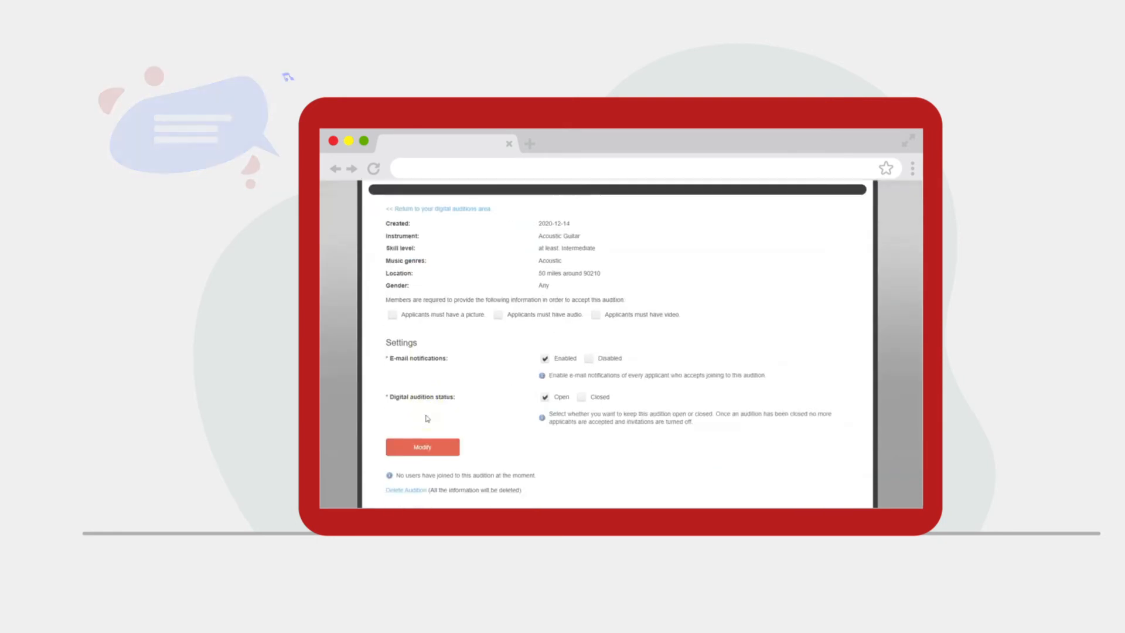
{"action": "scroll", "scroll_direction": "down", "scroll_amount": 3}
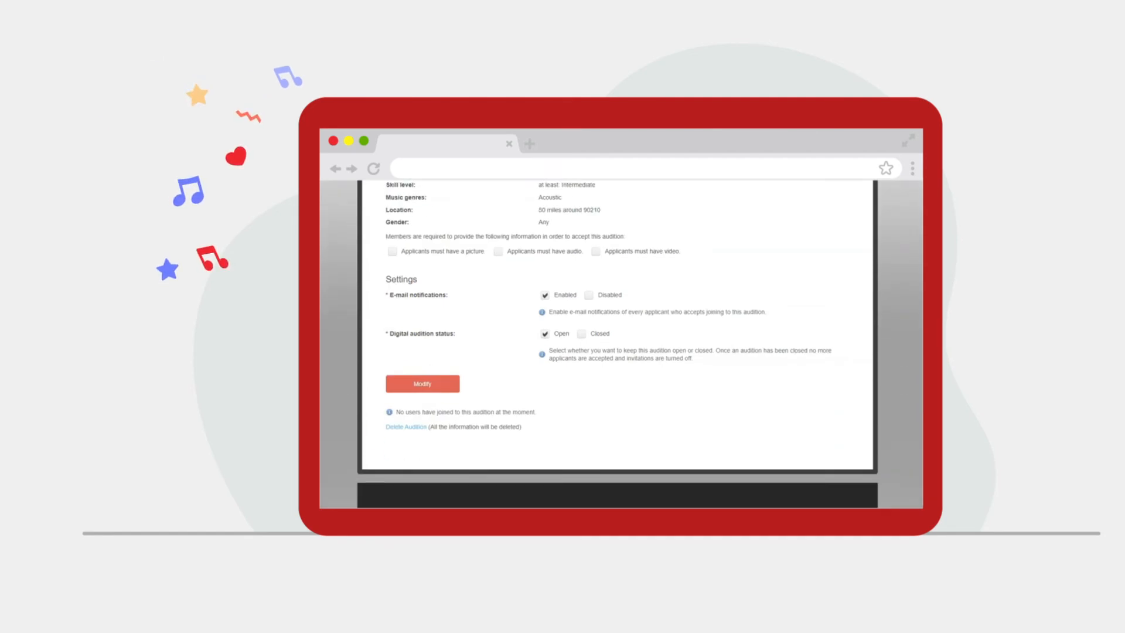